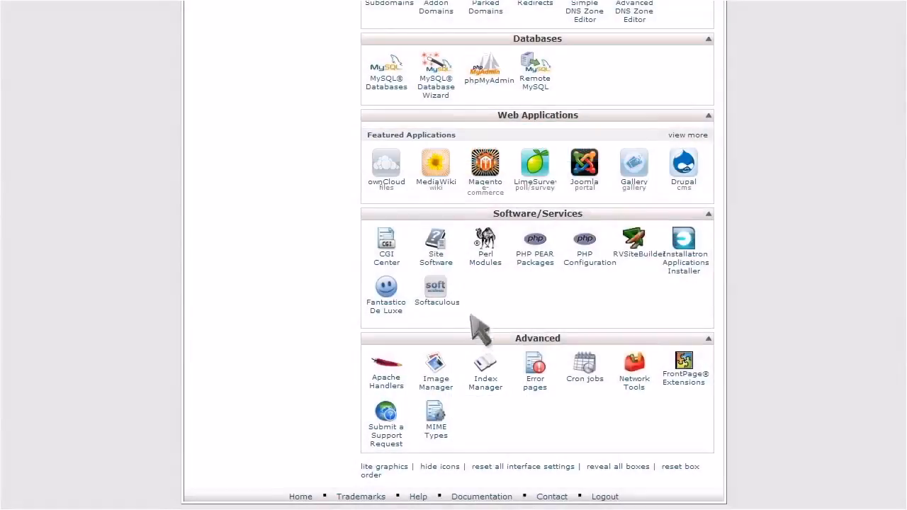
Launch Index Manager from the Advanced section of the cPanel home page
left_click(485, 363)
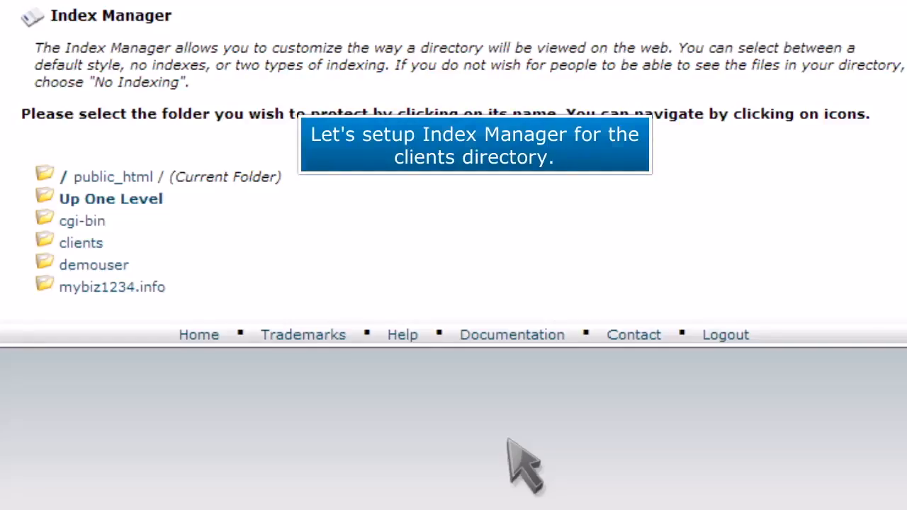
Show the indexing options for the clients folder under public_html
left_click(81, 243)
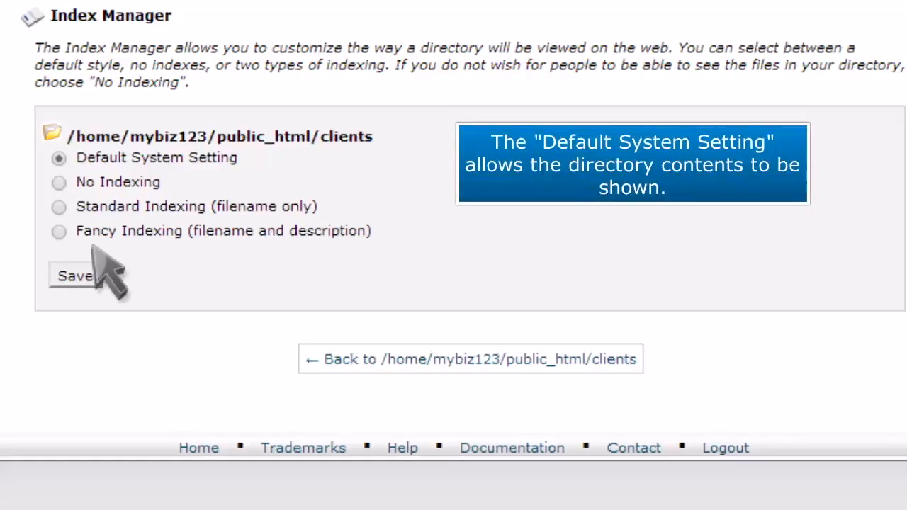
Review the indexing option descriptions and set the clients directory to No Indexing
left_click(58, 157)
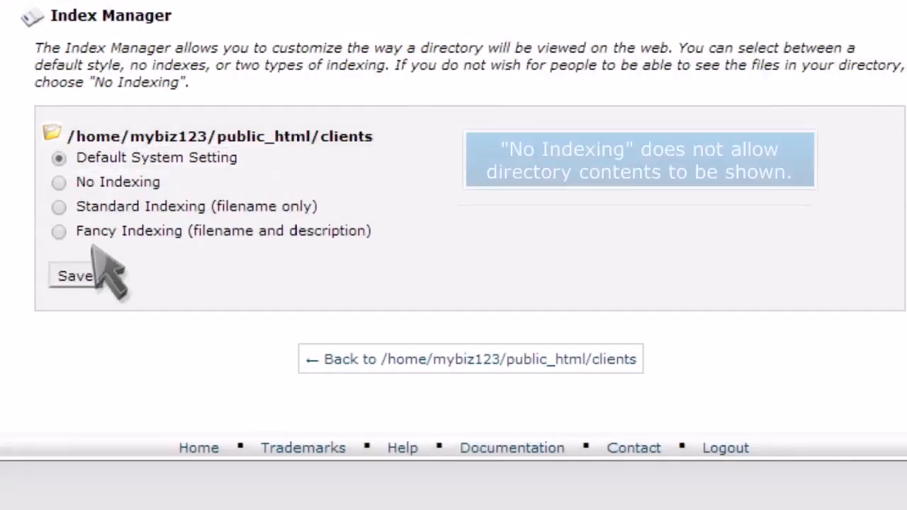
left_click(117, 182)
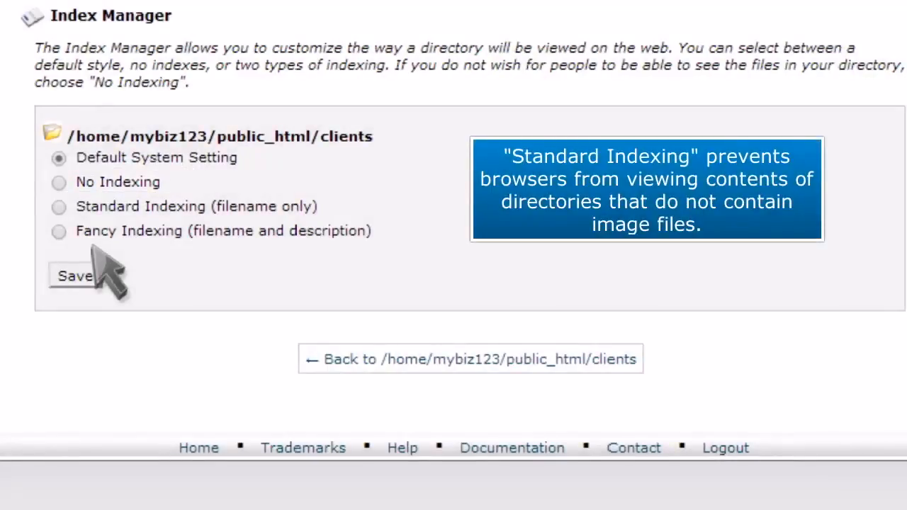
left_click(59, 207)
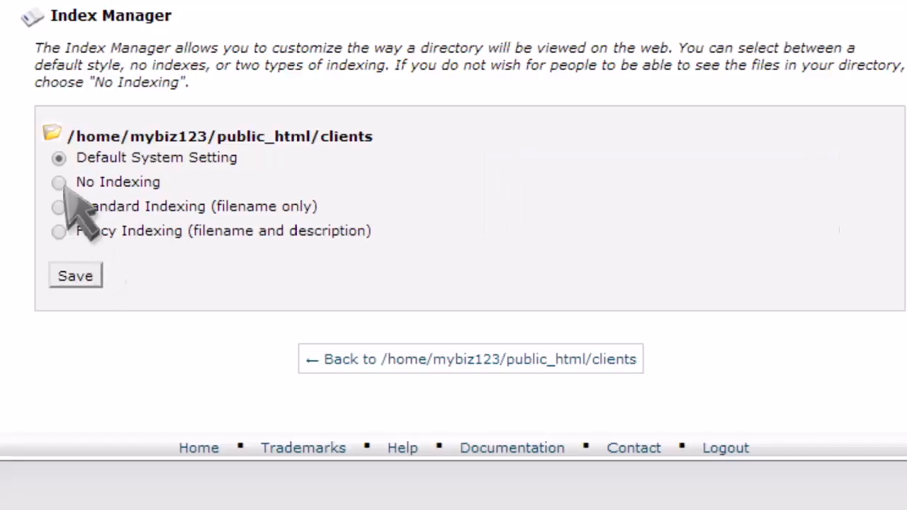
left_click(73, 275)
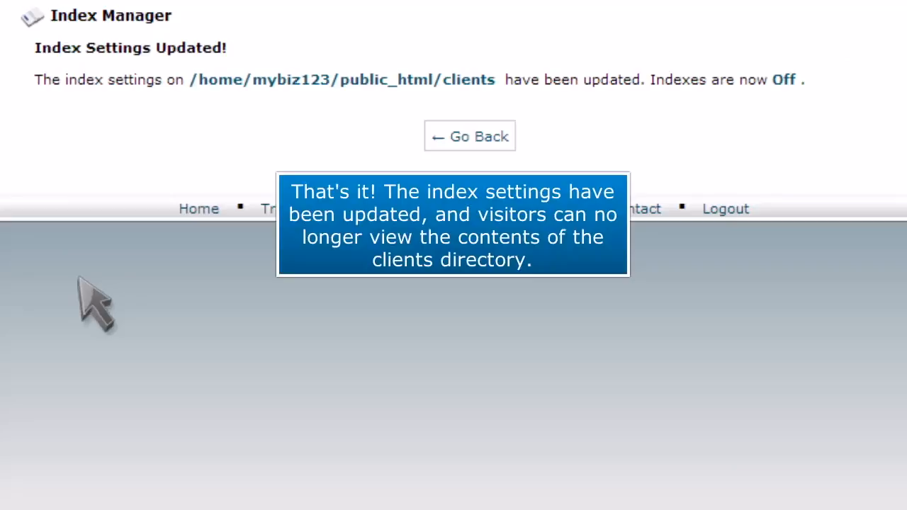
Return to the clients options and restore Default System Setting, saving the change
left_click(469, 136)
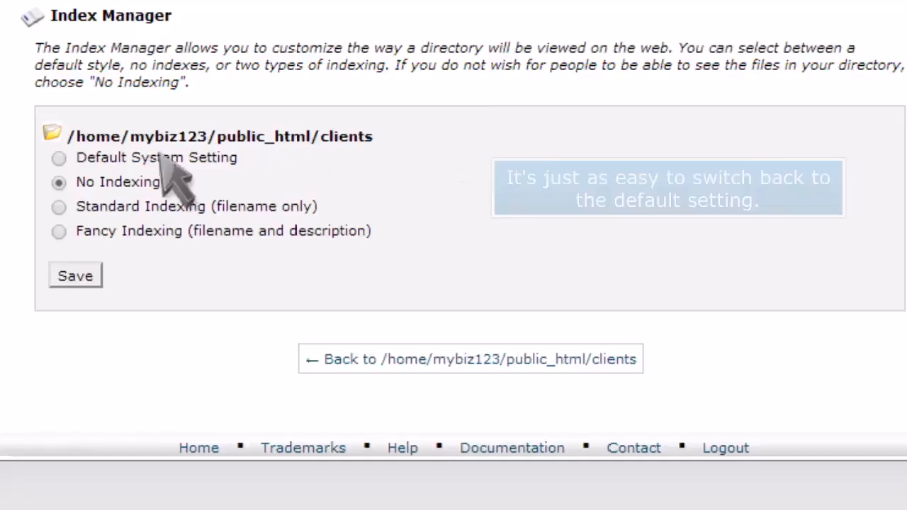
left_click(74, 275)
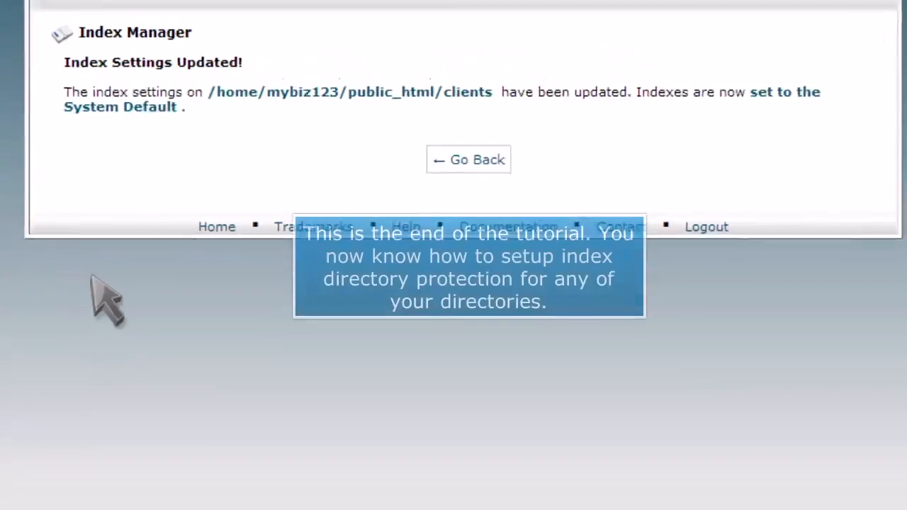